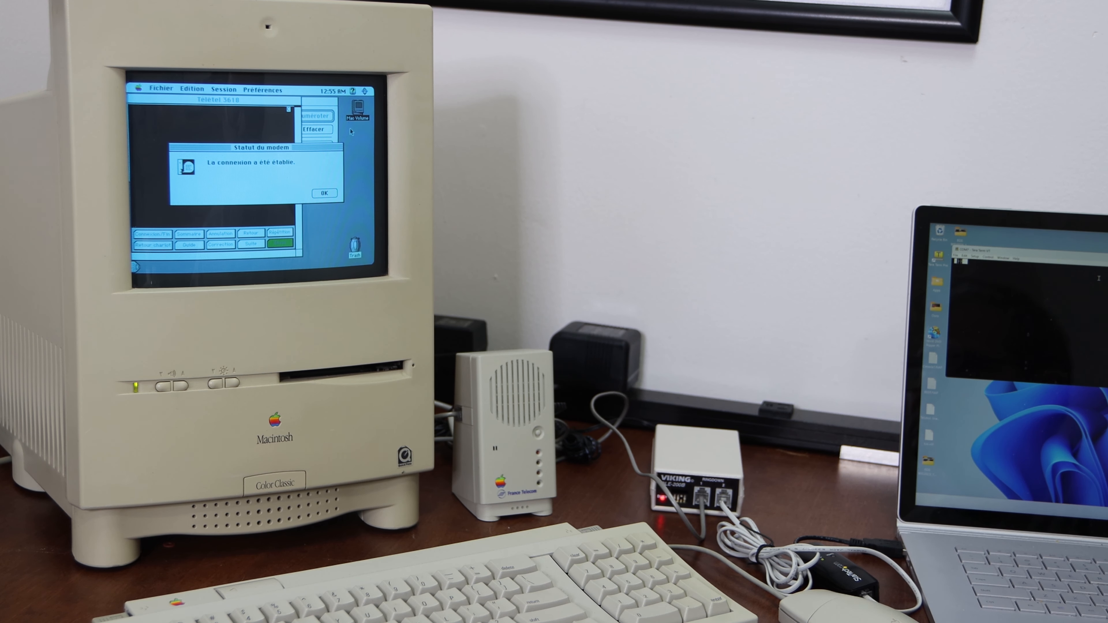
Dismiss the 'Statut du modem' notice confirming 'La connexion a été établie' with OK.
click(324, 192)
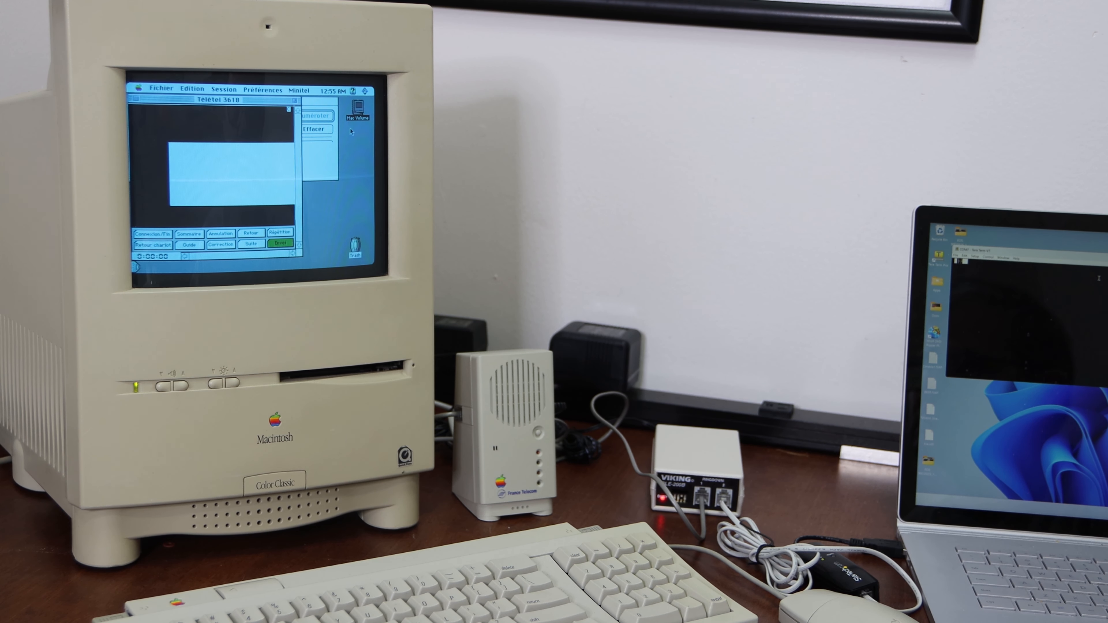